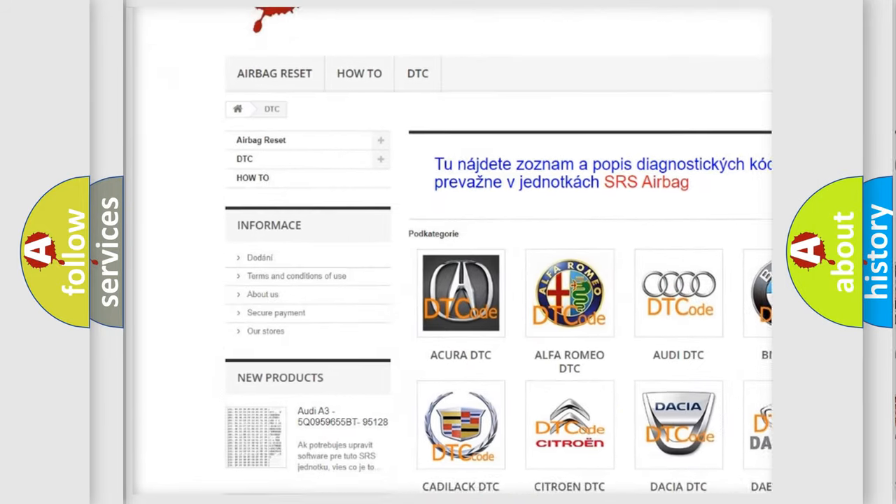
pyautogui.scroll(-3)
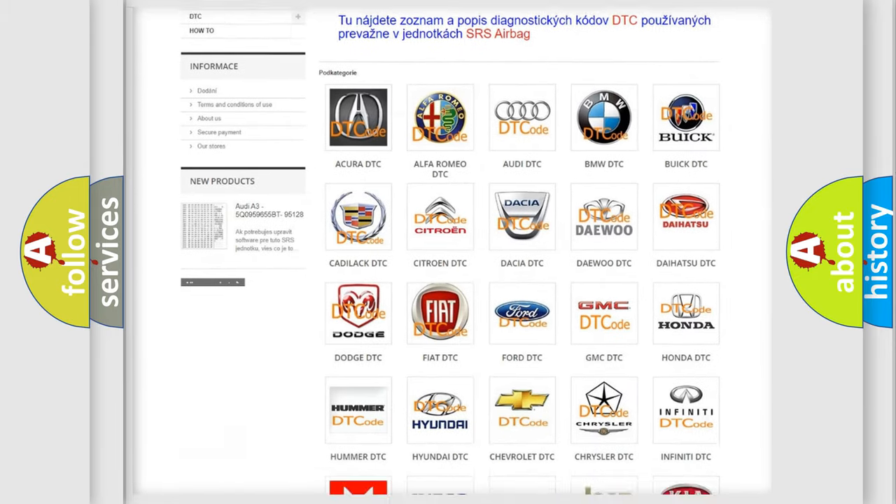
pyautogui.scroll(-3)
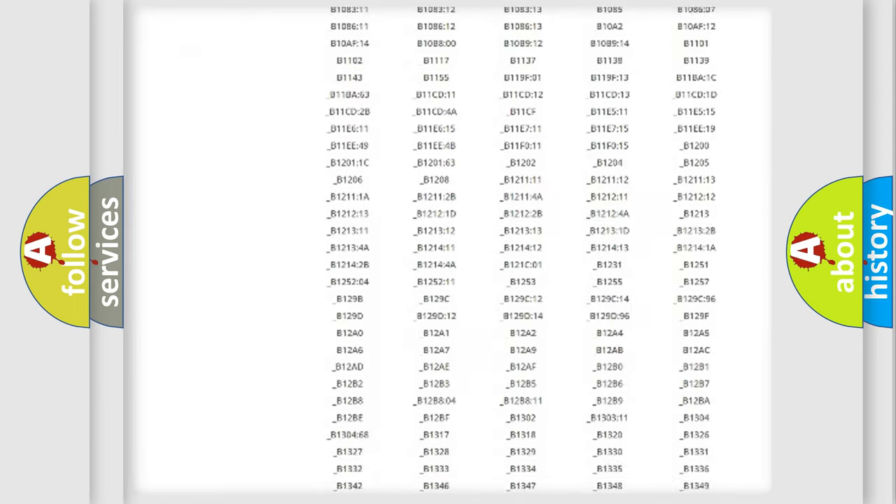
pyautogui.scroll(-3)
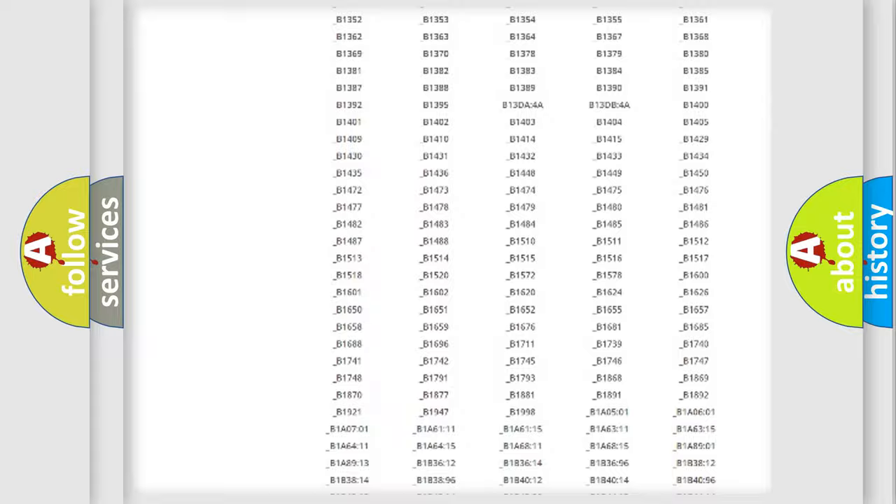